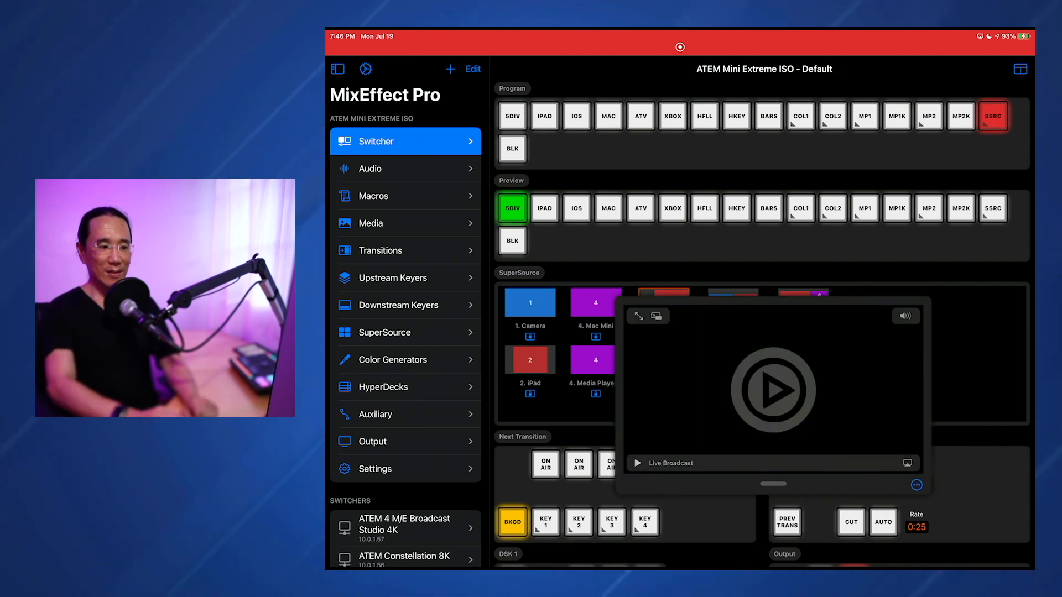
- Play the live multiview stream in the floating window and show the Auxiliary output routing
click(772, 391)
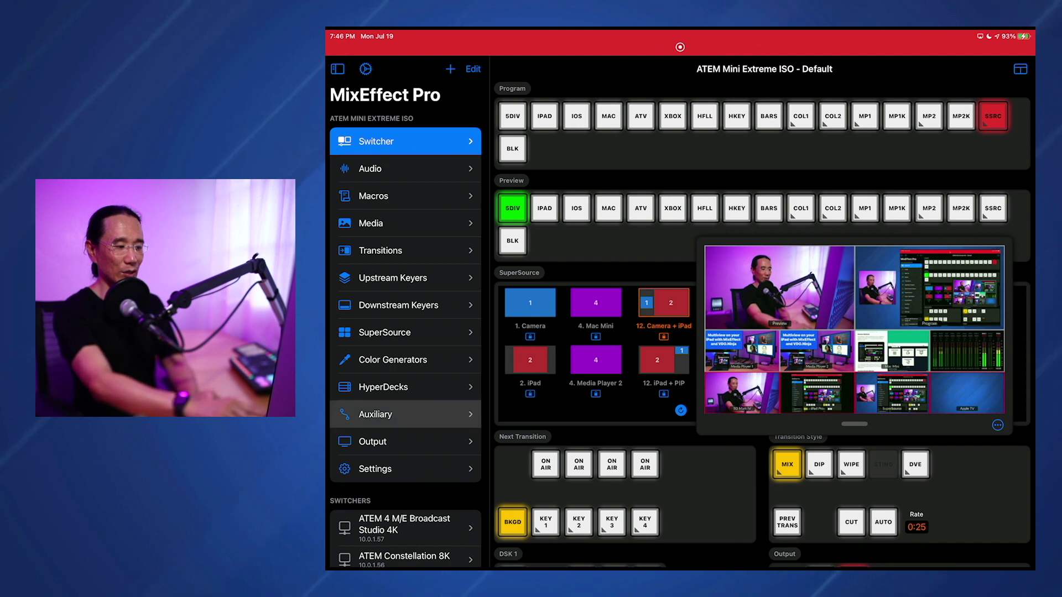
click(405, 414)
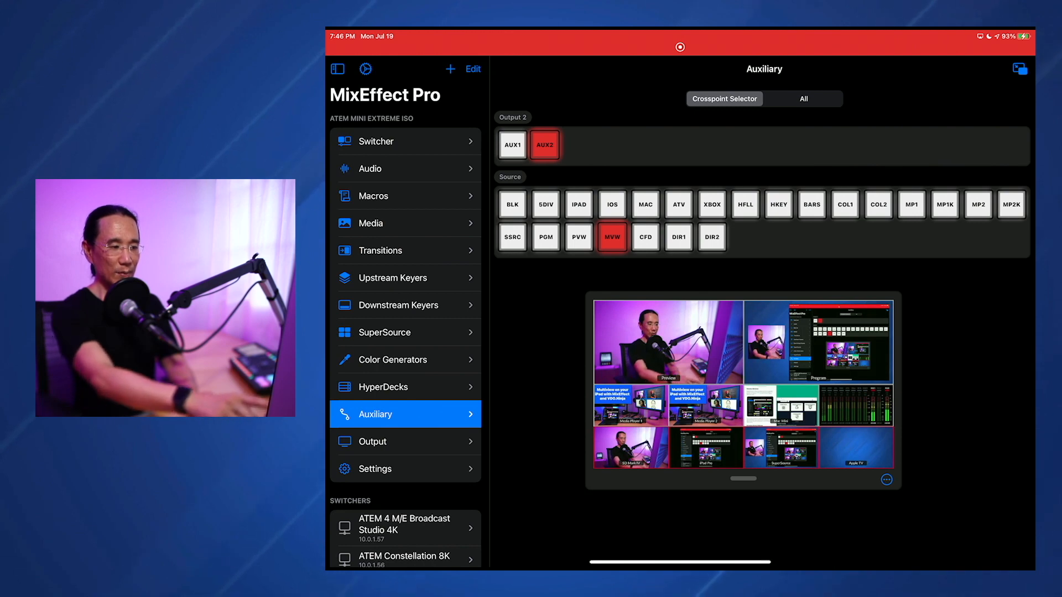
click(579, 237)
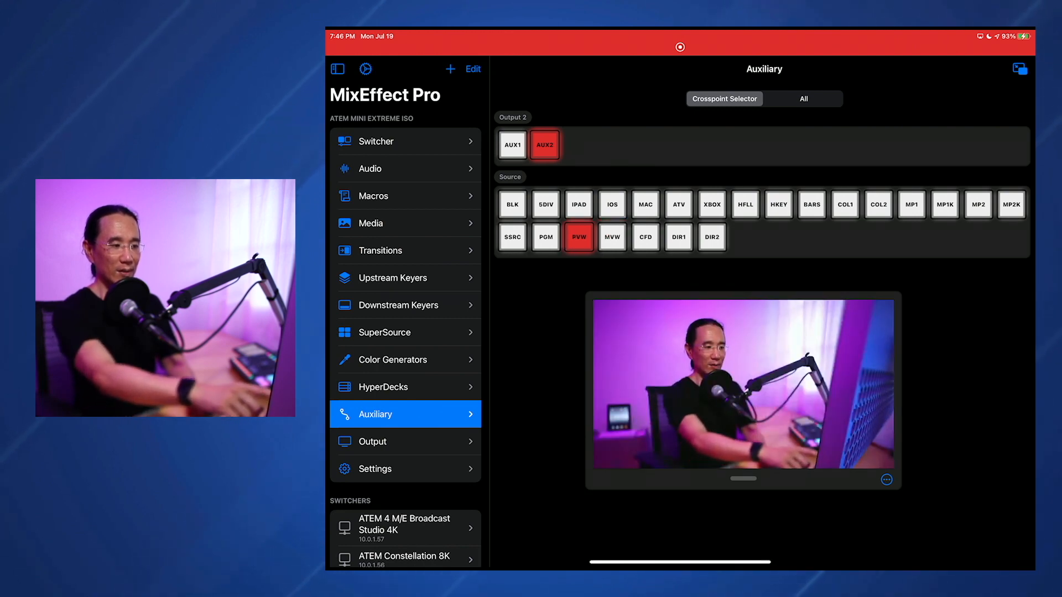
click(578, 204)
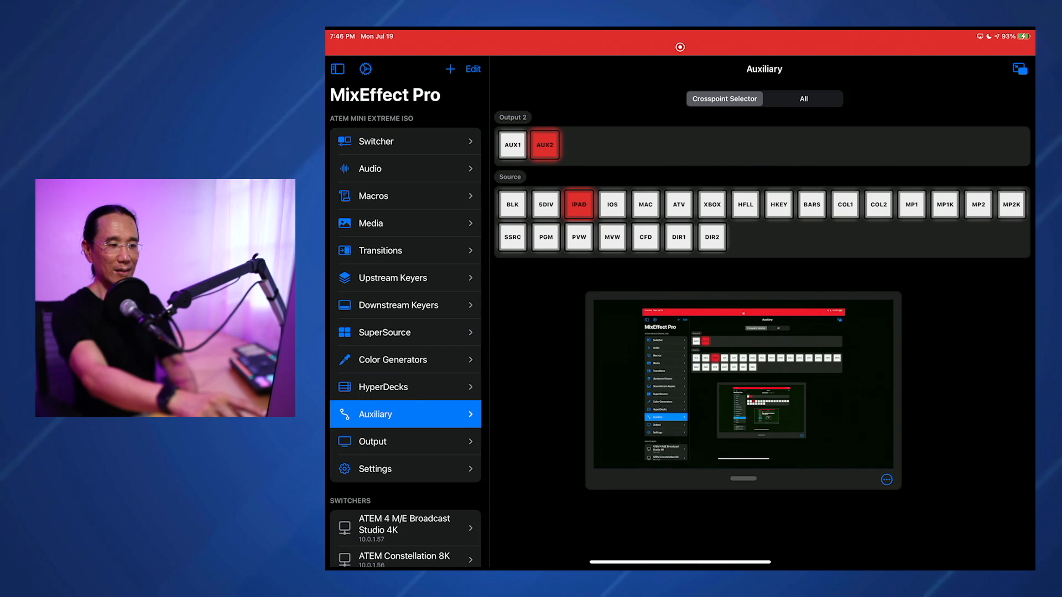
click(845, 205)
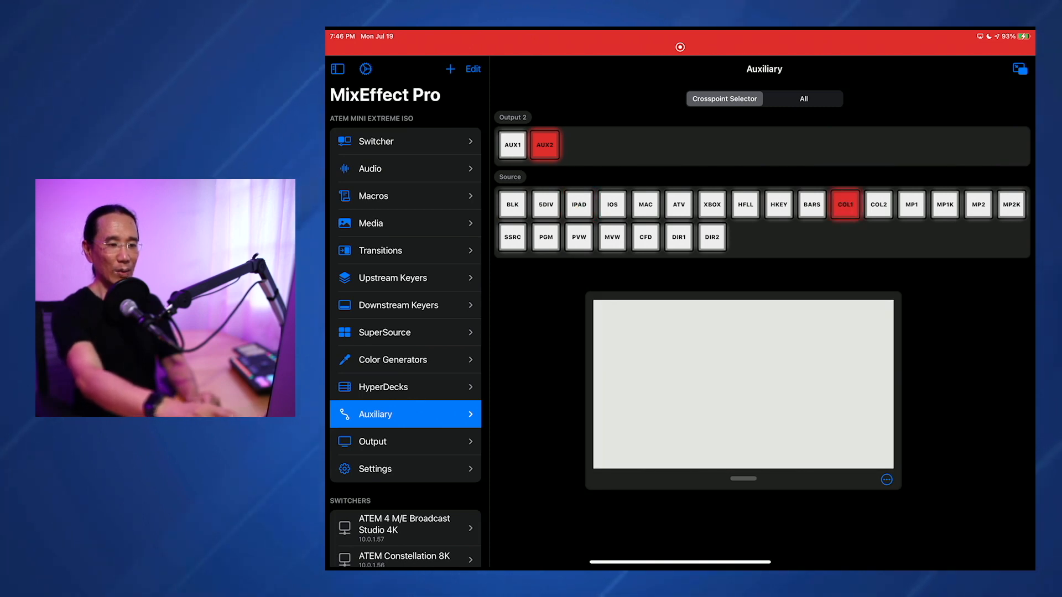
click(878, 204)
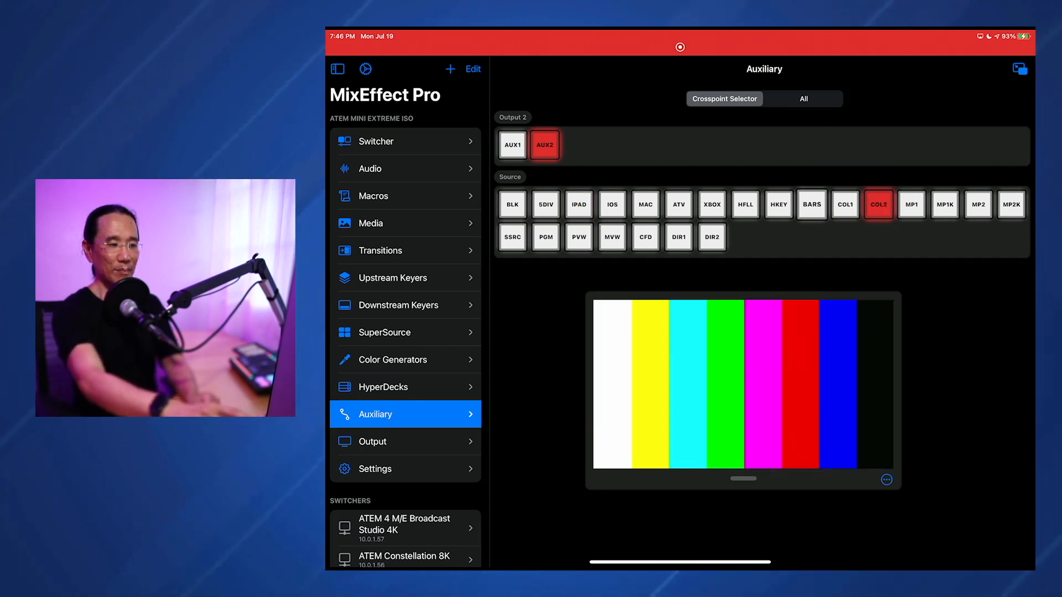
click(645, 203)
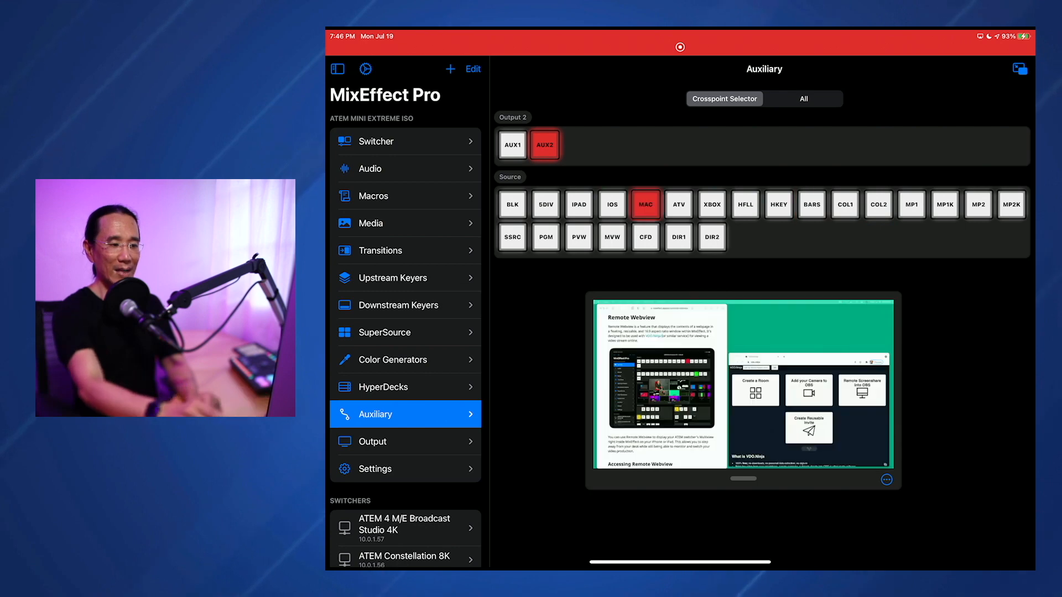
click(611, 237)
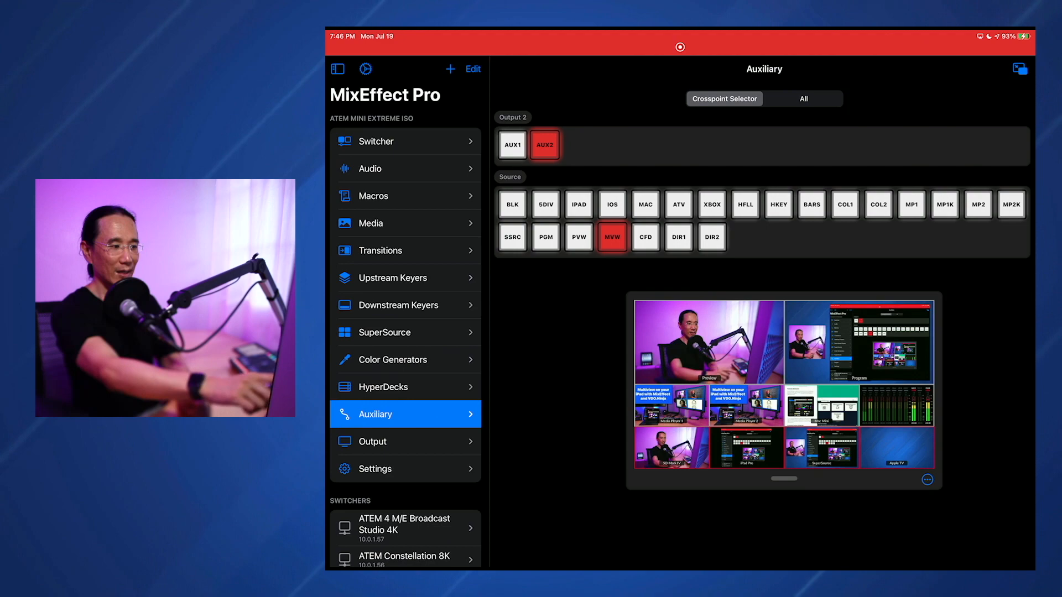
click(376, 141)
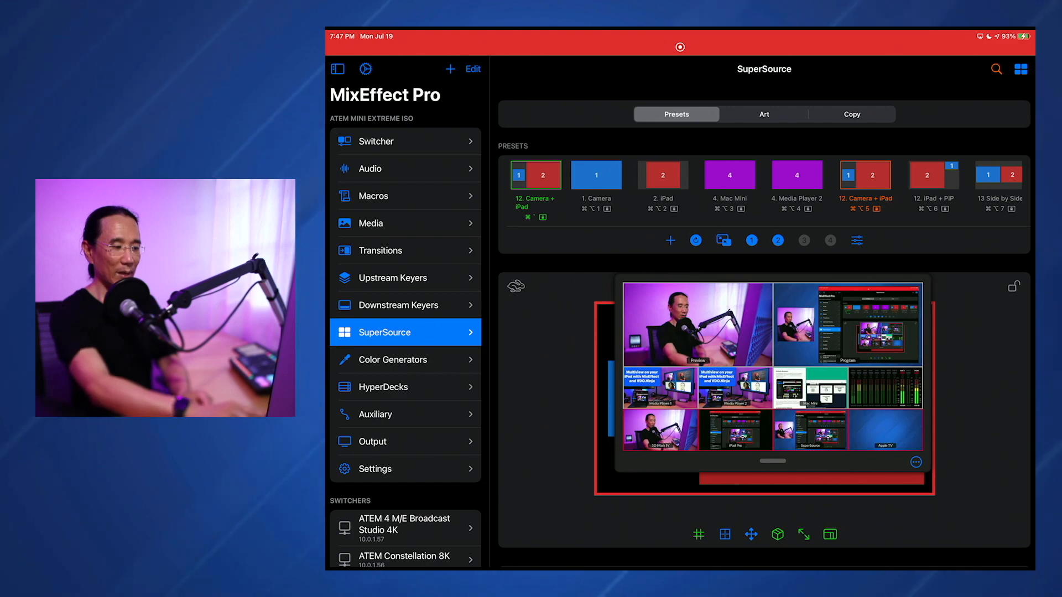
click(397, 414)
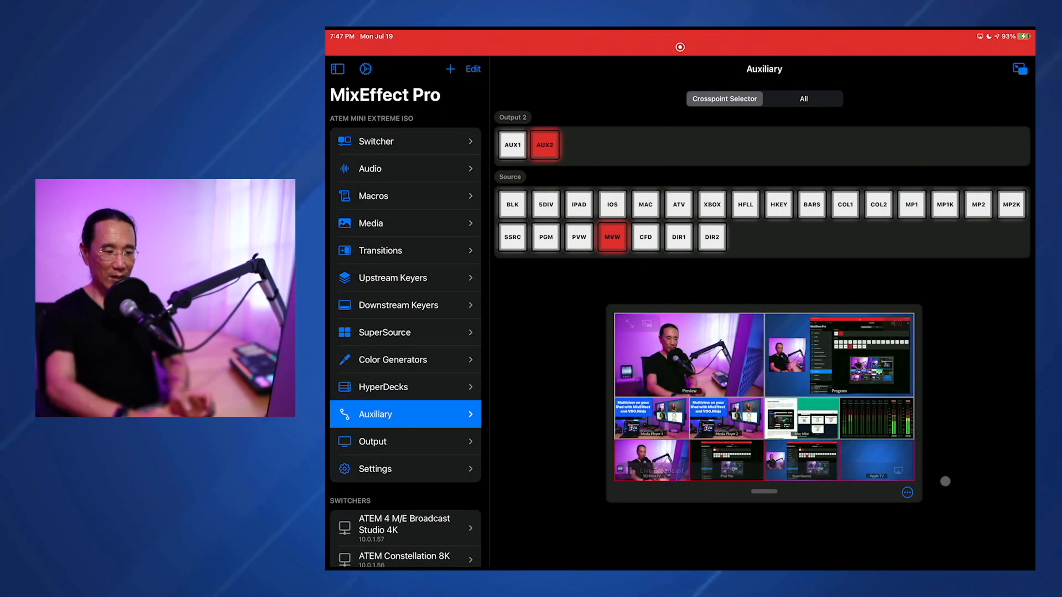
- Edit the Remote Webview to reveal its vdo.ninja viewing URL and preview
click(907, 492)
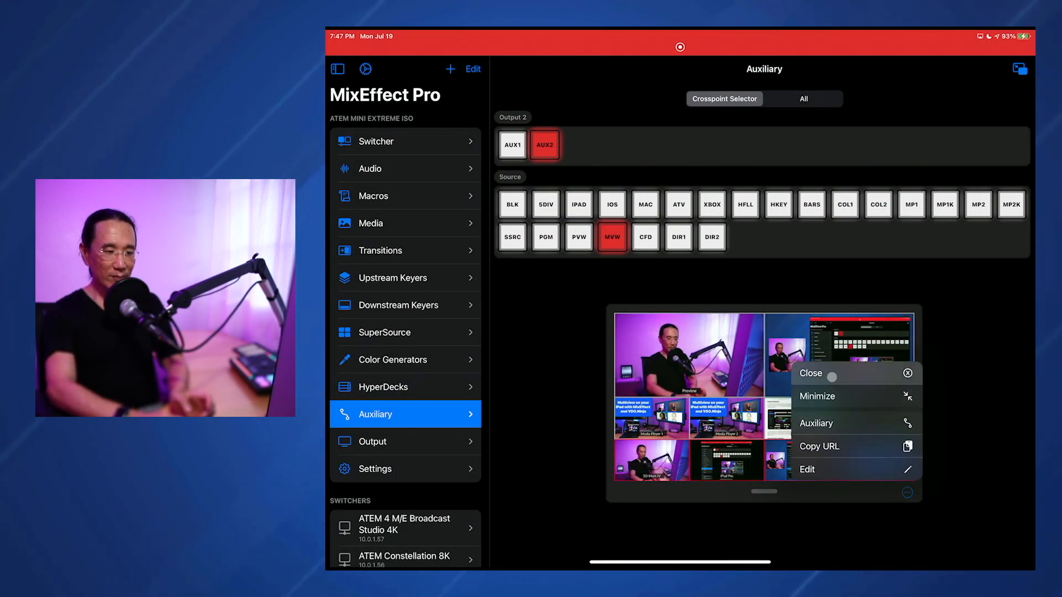
click(809, 374)
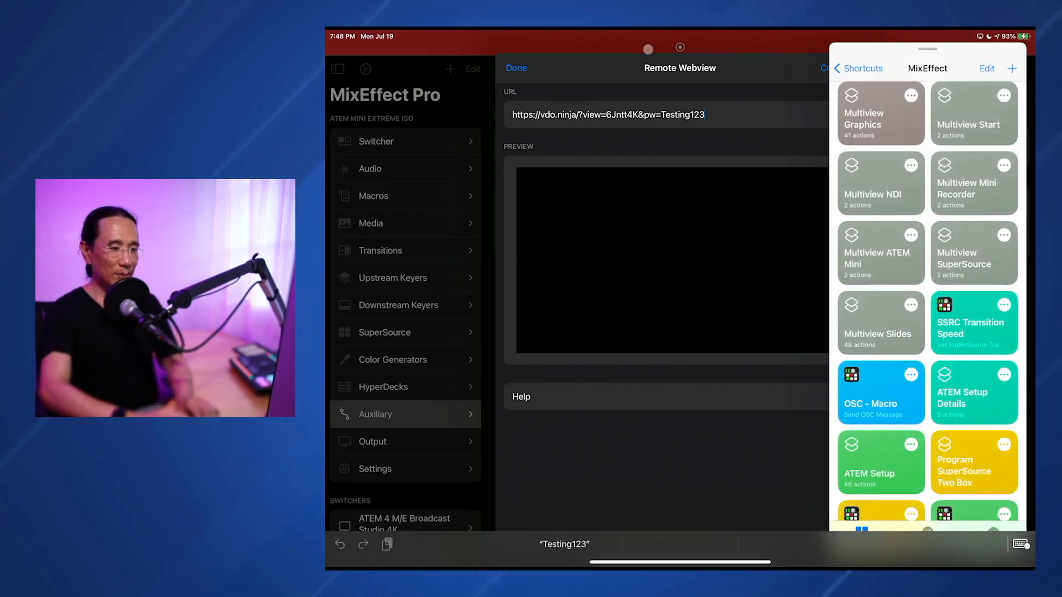
- Close the Remote Webview settings with Done before moving to Chrome on the Mac
click(879, 113)
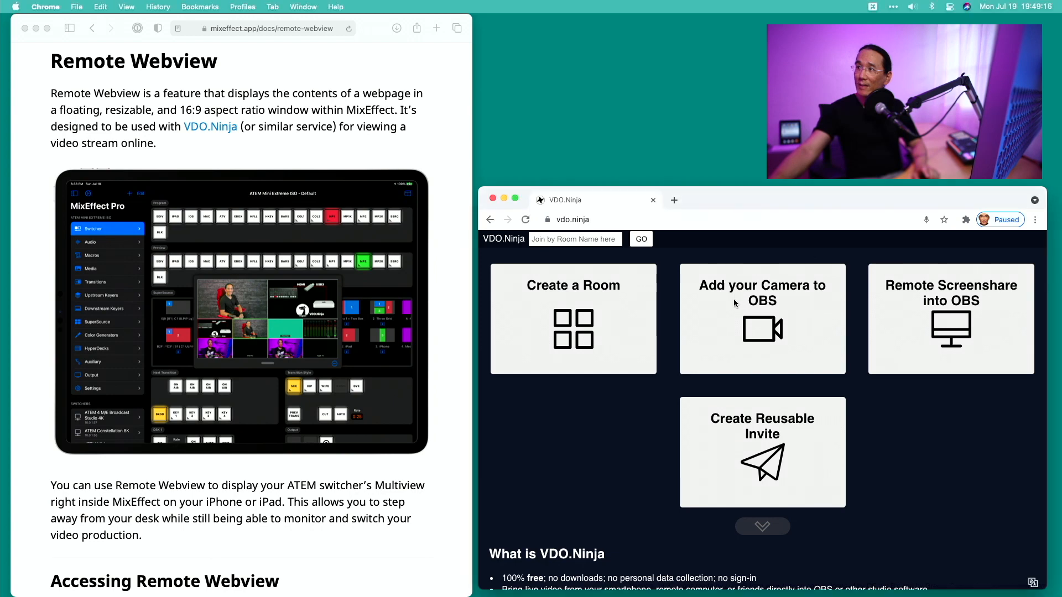
click(762, 319)
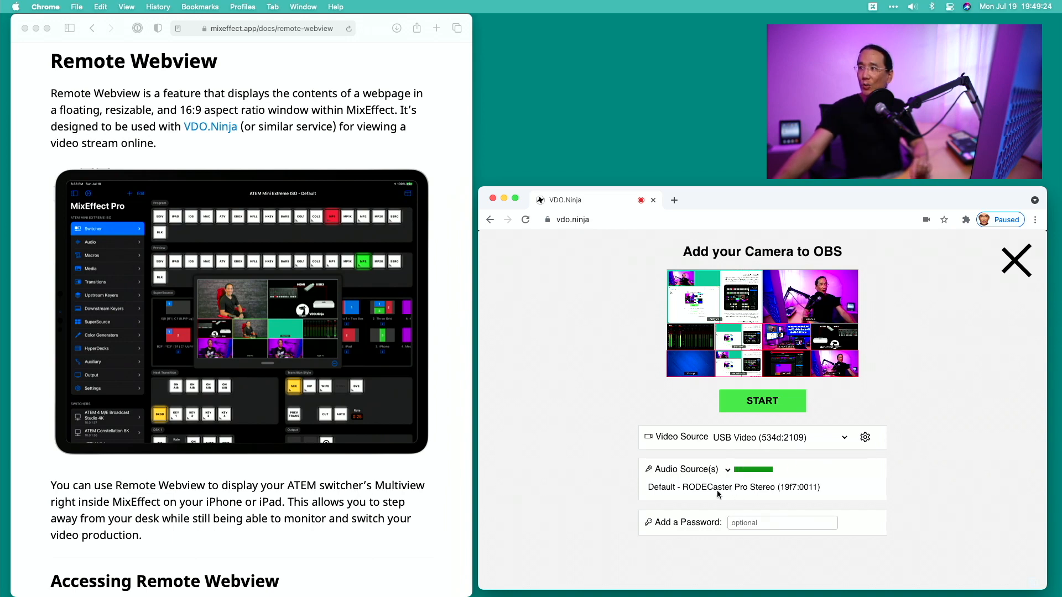
click(686, 469)
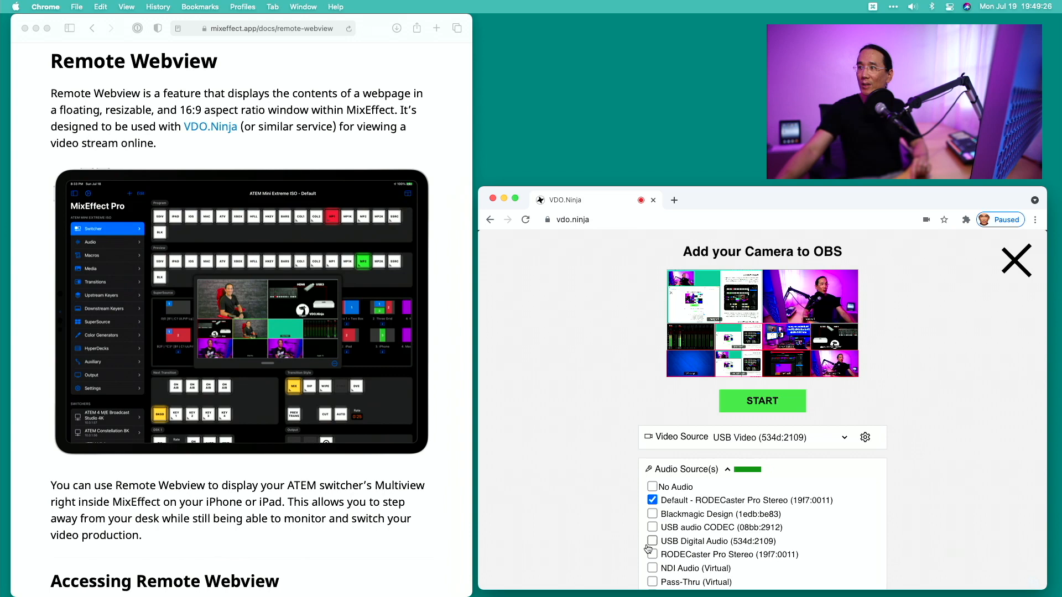
click(653, 541)
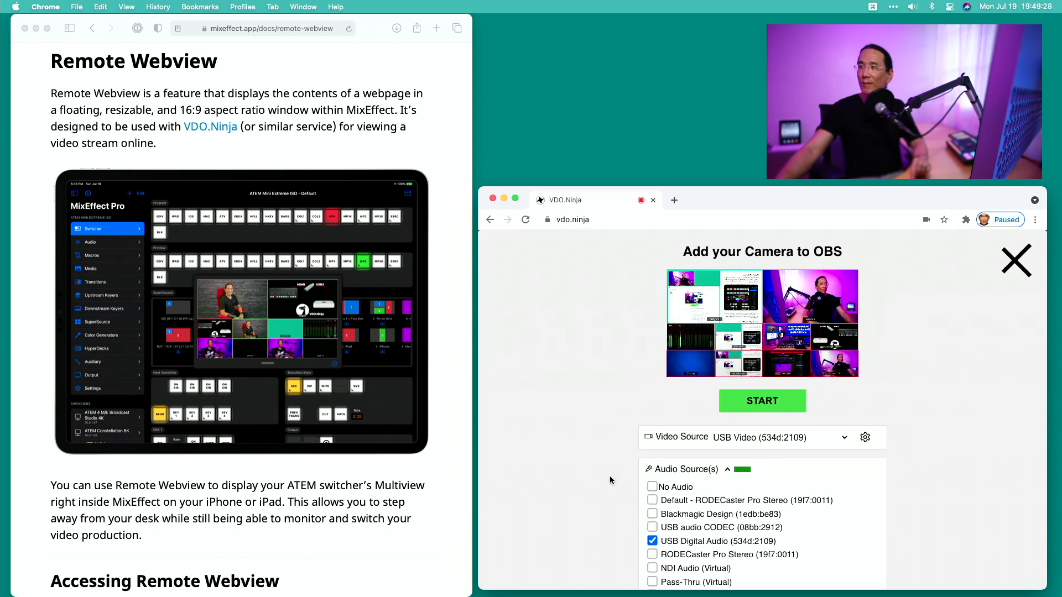
scroll(down, 3)
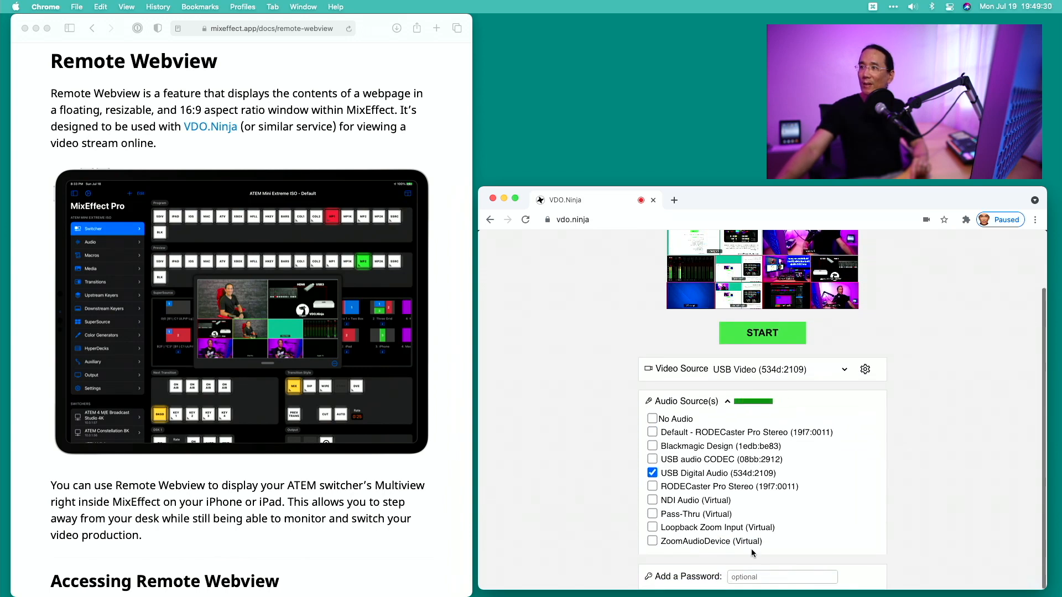
click(782, 577)
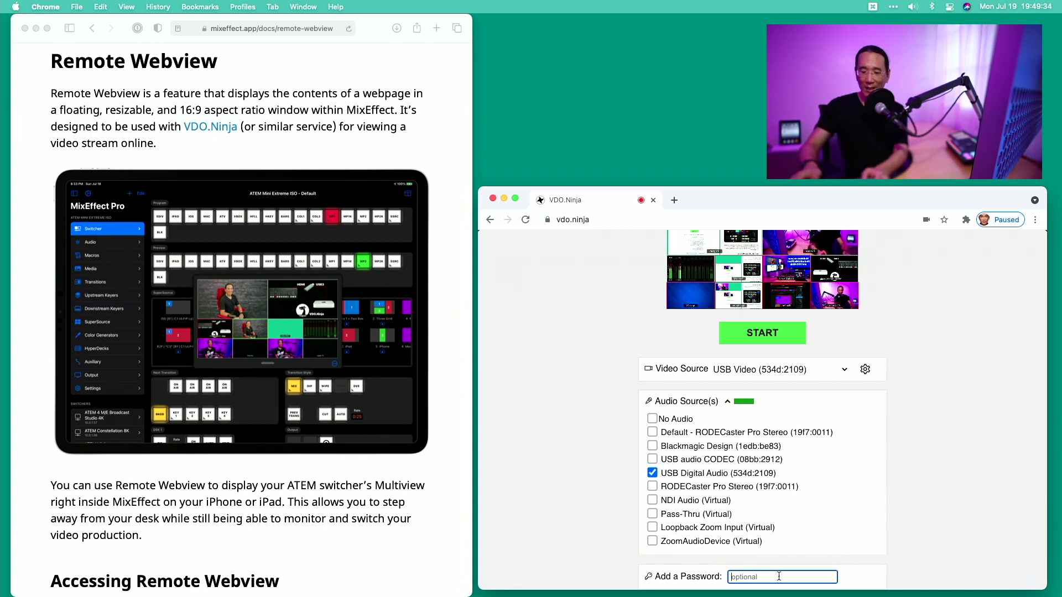
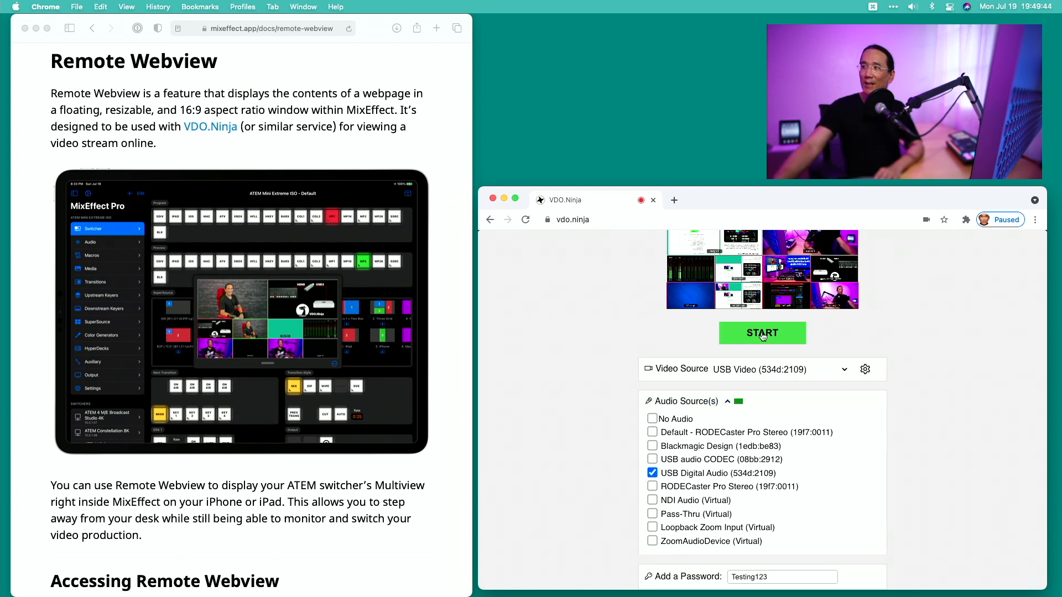
click(763, 333)
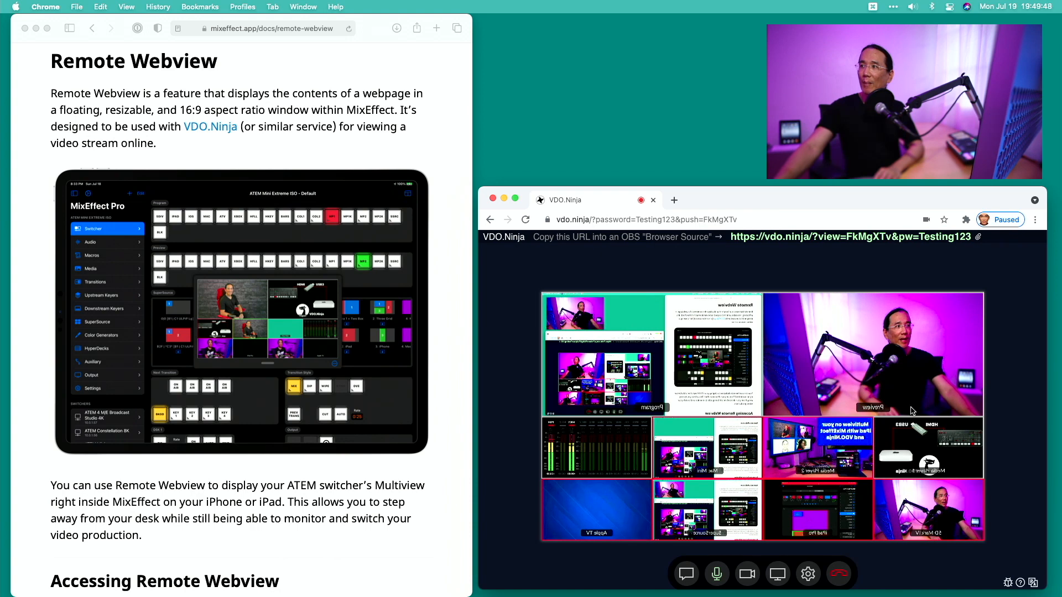
mouse_move(1027, 415)
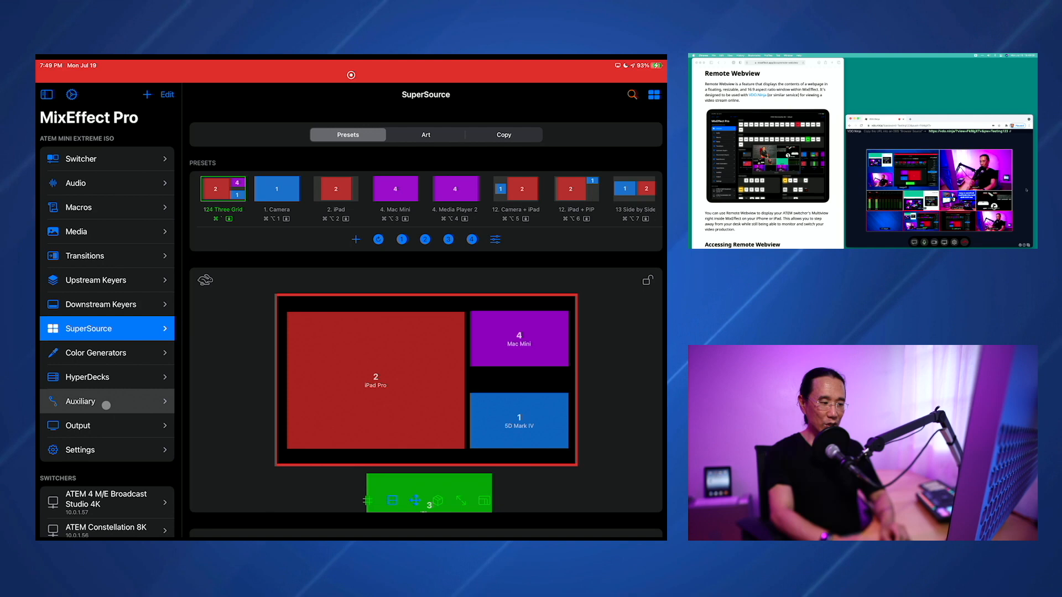
- Route AUX2 to the PVW preview feed, then back to MVW multiview
click(79, 401)
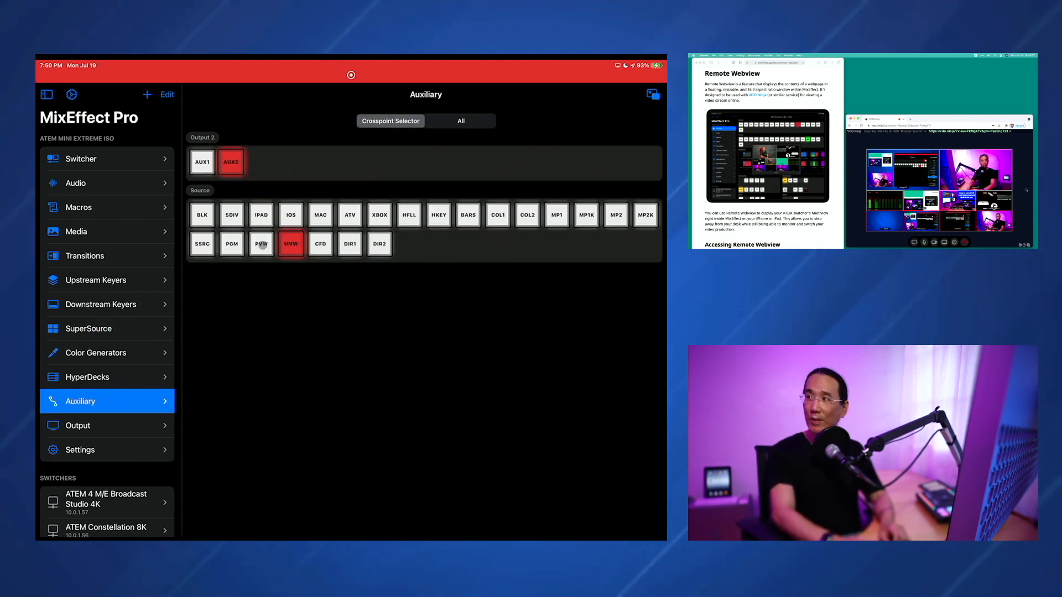
click(261, 243)
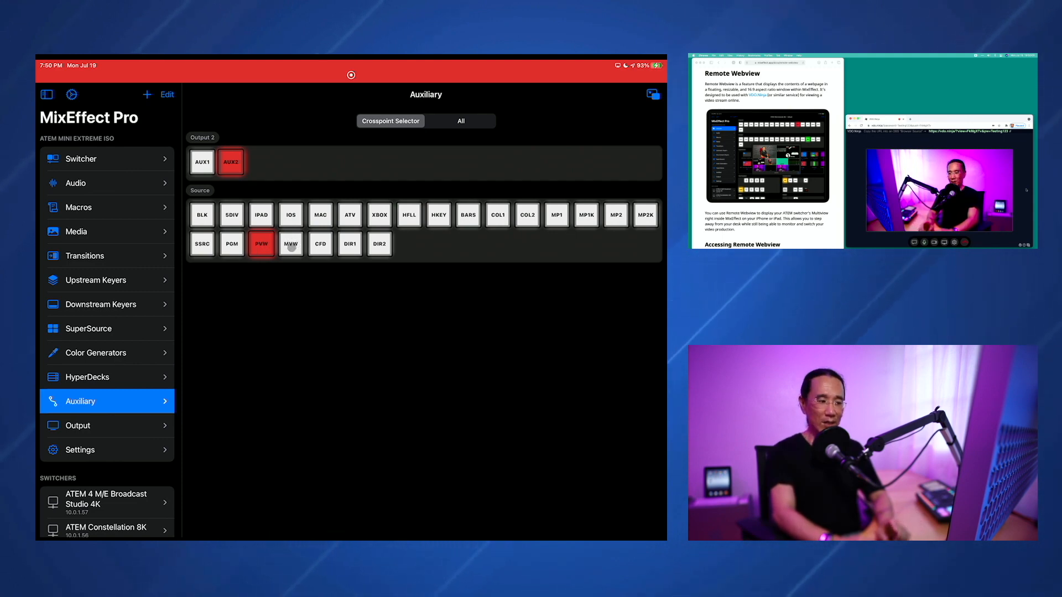
click(291, 243)
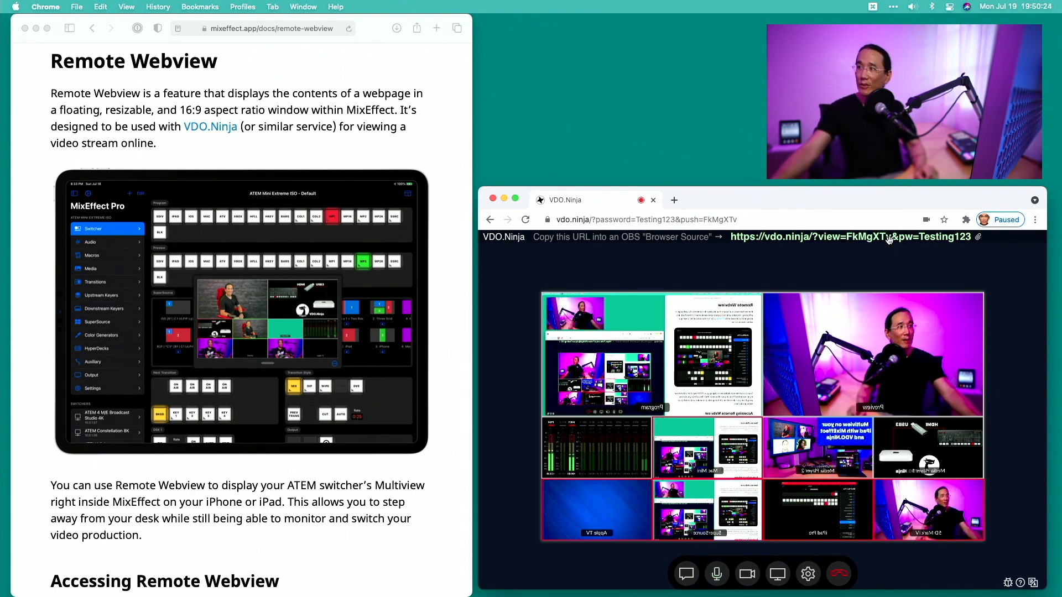
mouse_move(629, 252)
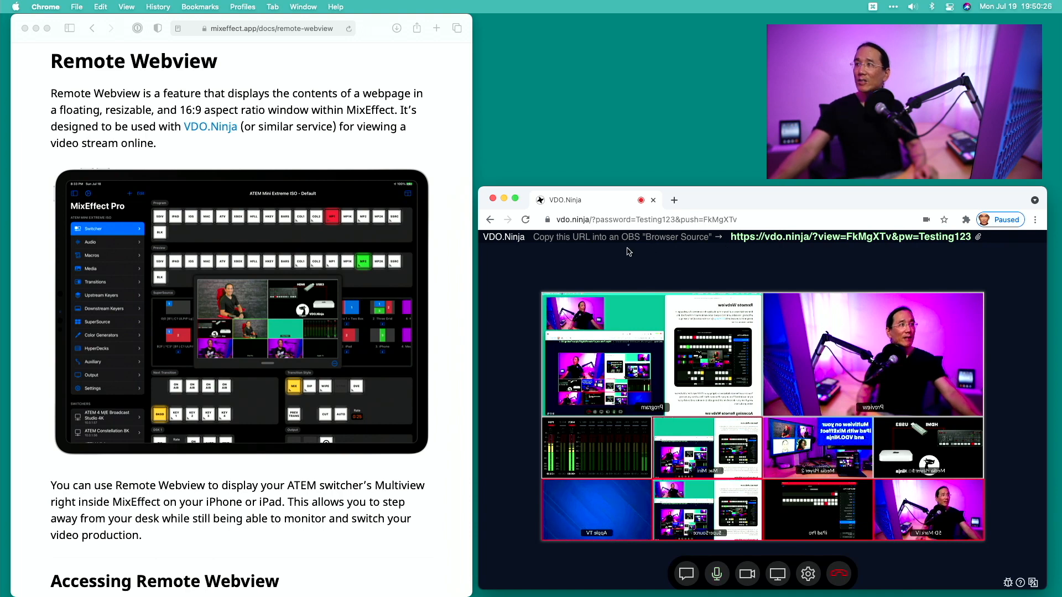
mouse_move(642, 247)
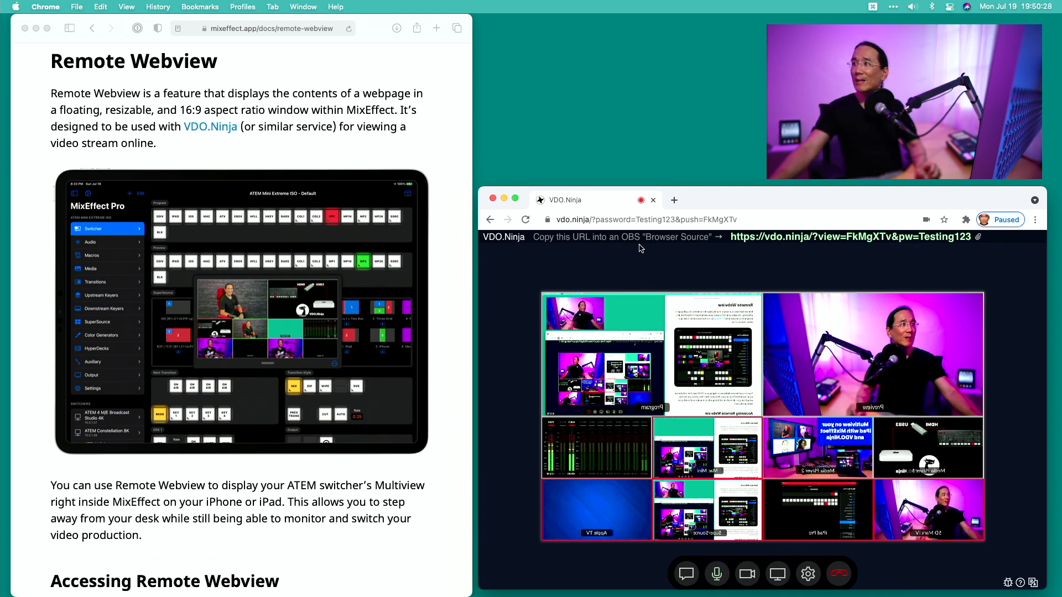
mouse_move(988, 245)
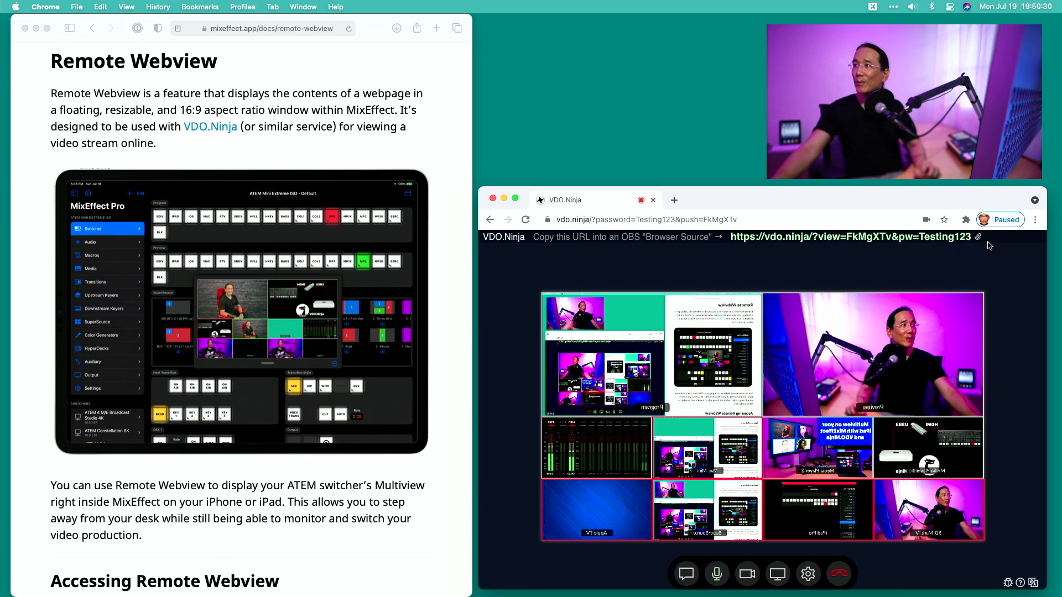
- Copy the VDO.Ninja view URL for the streamed multiview to the clipboard
click(978, 236)
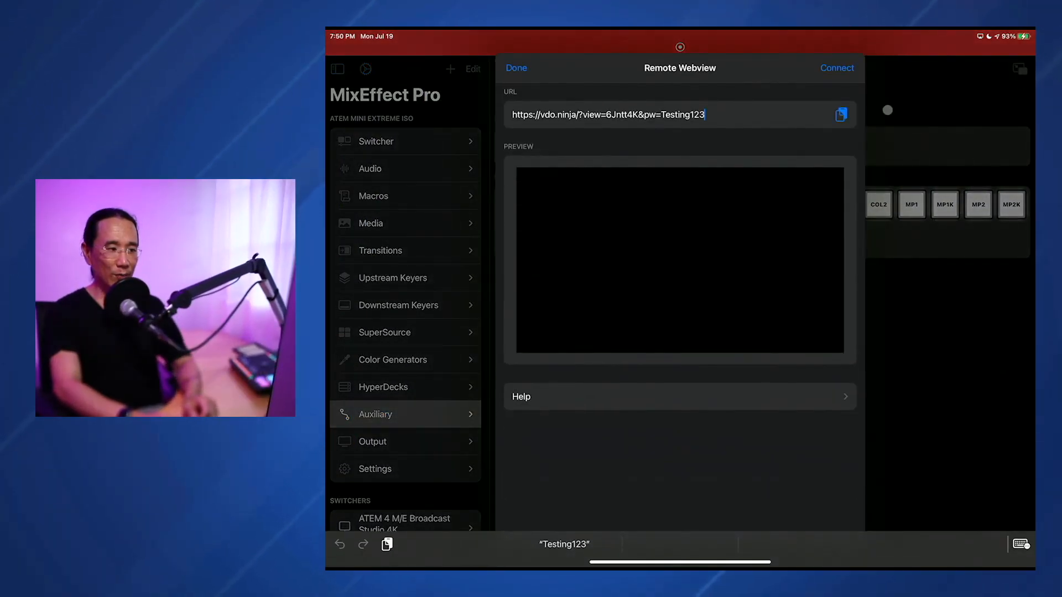
- Replace the Remote Webview URL with the copied VDO.Ninja link and float the connected window
double_click(607, 114)
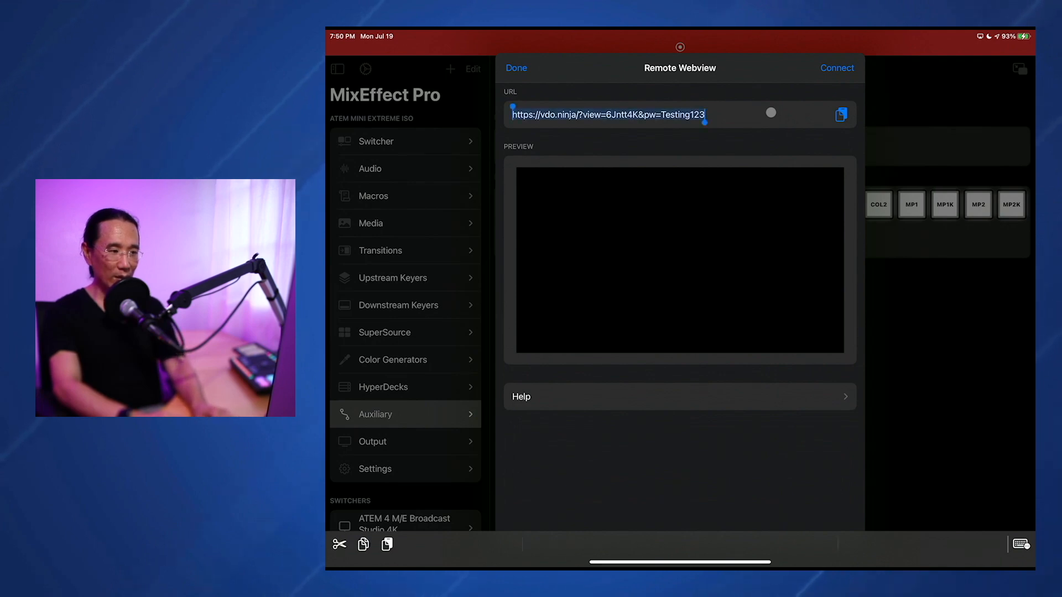
click(841, 113)
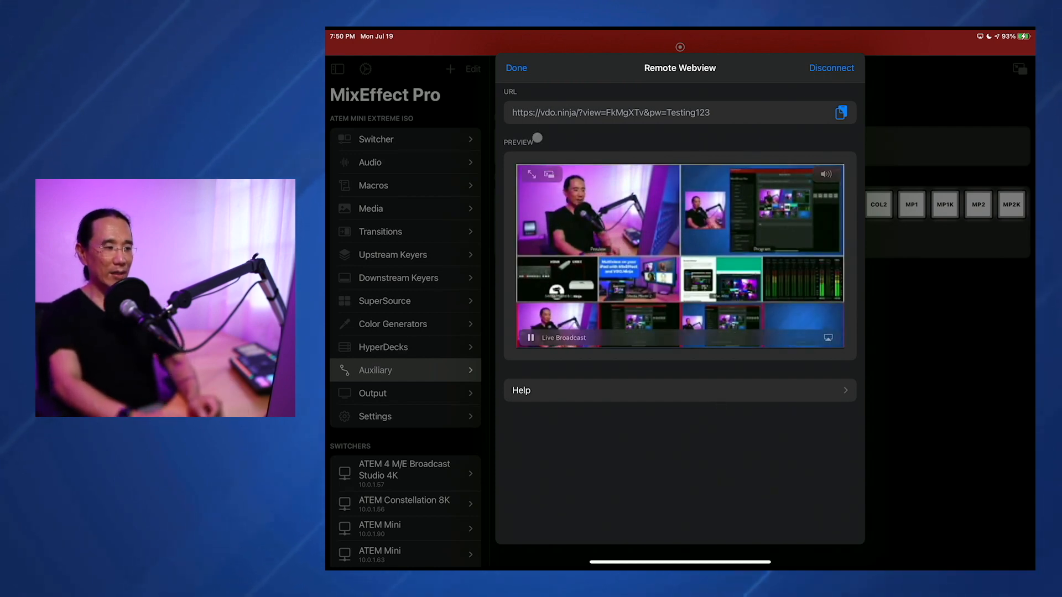
click(515, 68)
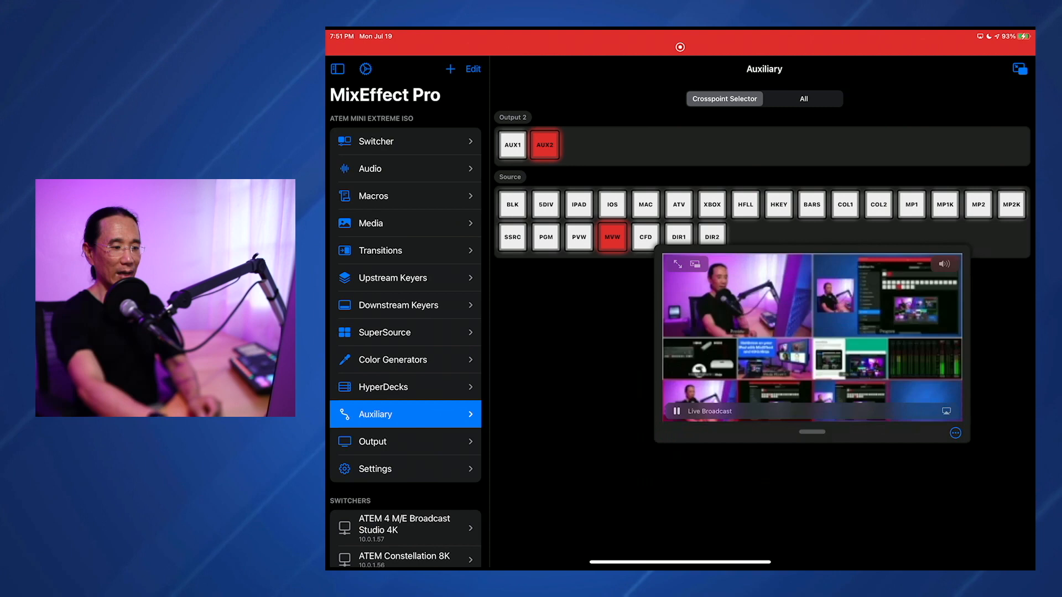
- Minimize the floating multiview to the top-right, show the Switcher page, then restore the window
click(954, 434)
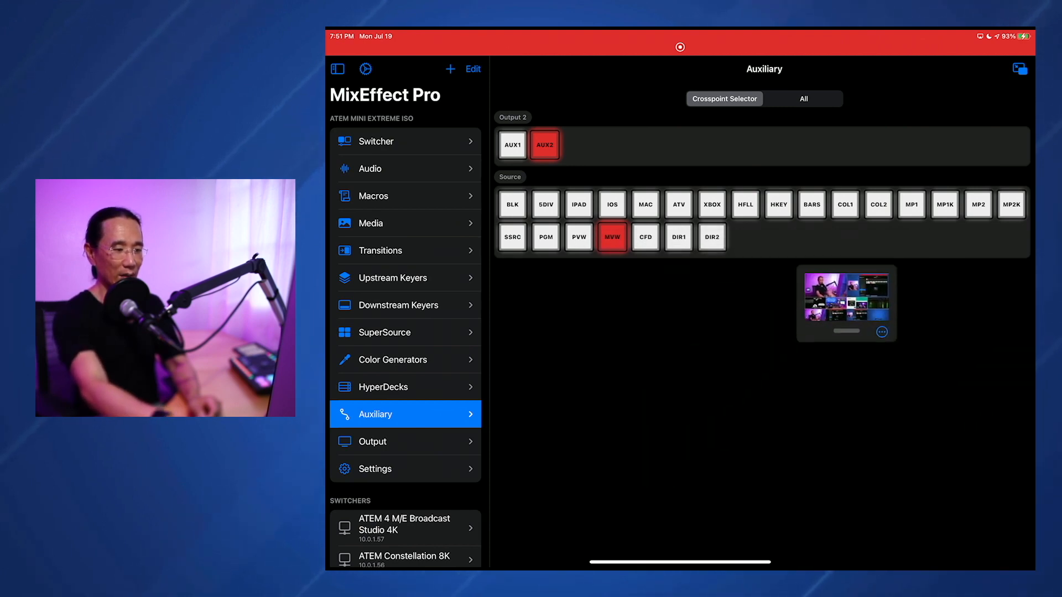
drag(846, 303, 929, 102)
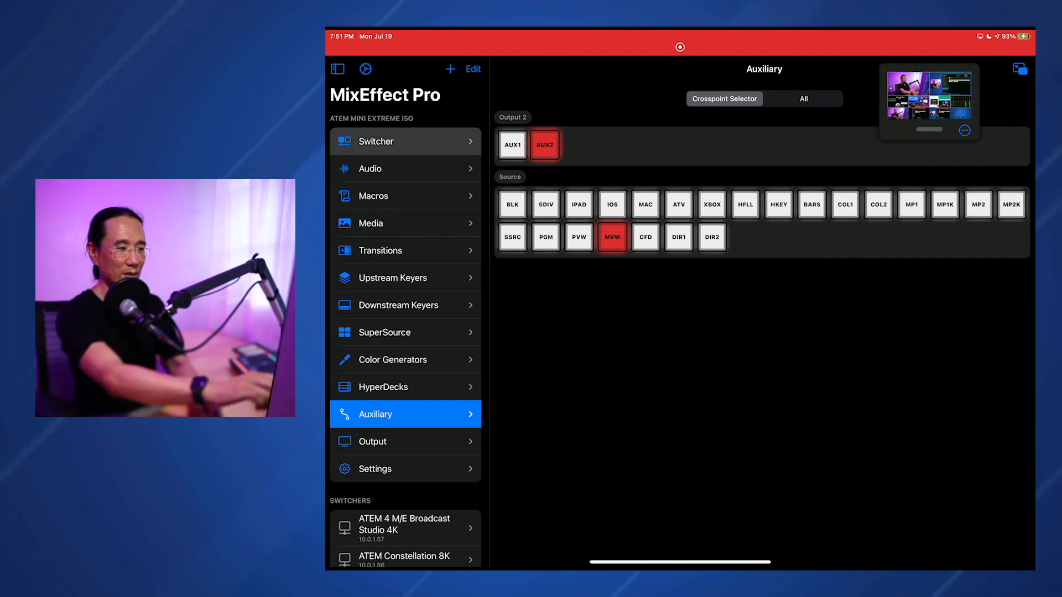
click(404, 142)
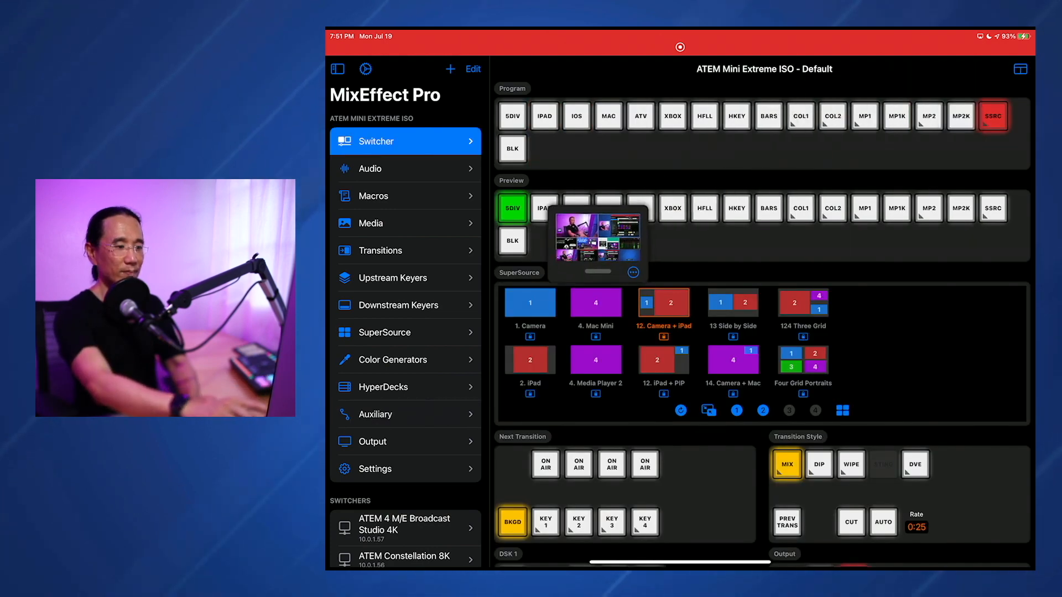
click(633, 272)
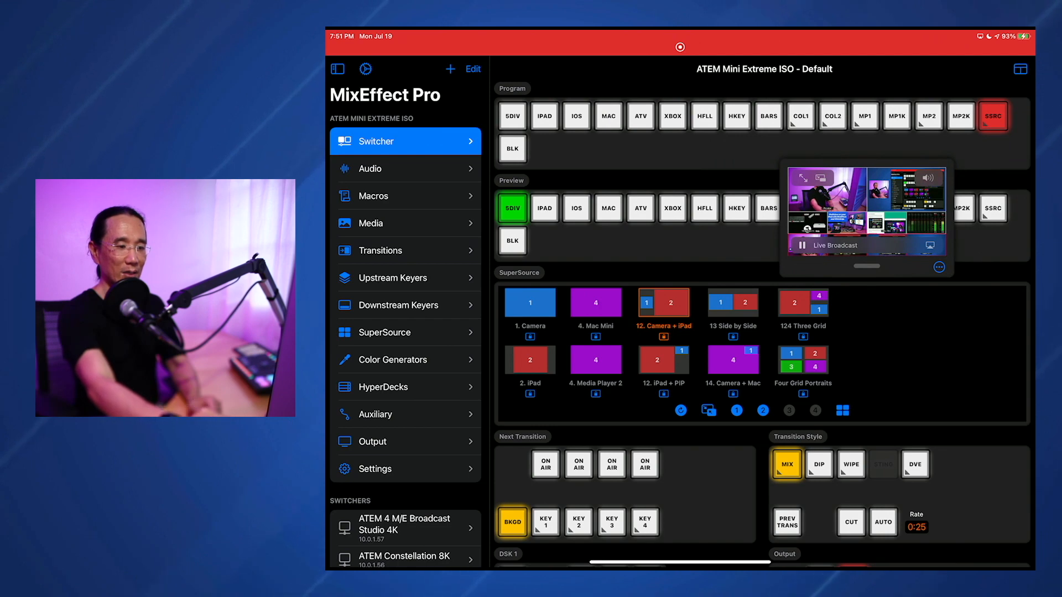
- Resize the floating multiview window larger over the Switcher controls
drag(865, 213, 906, 329)
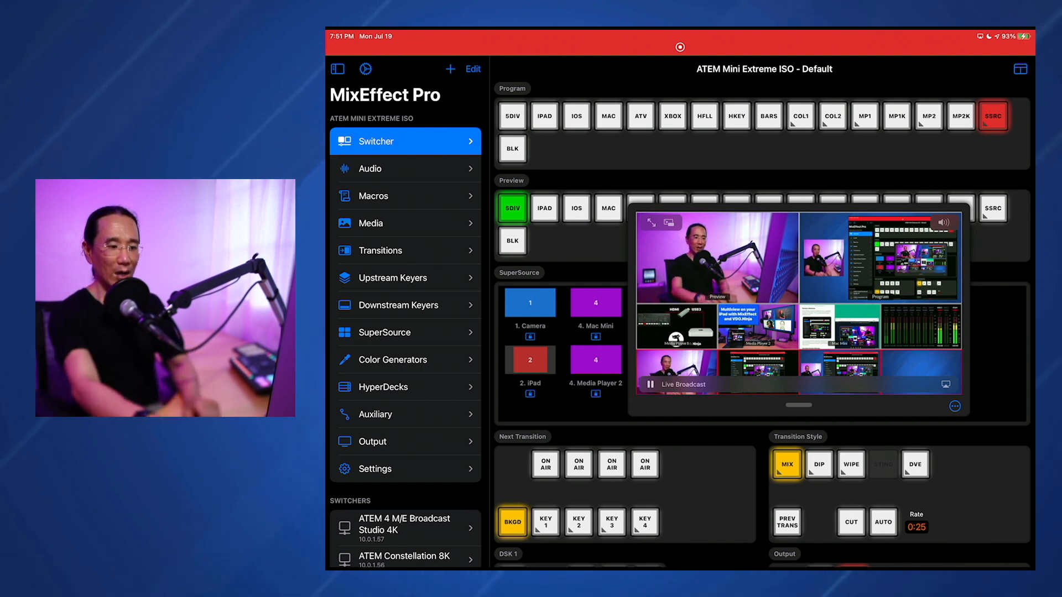
click(953, 406)
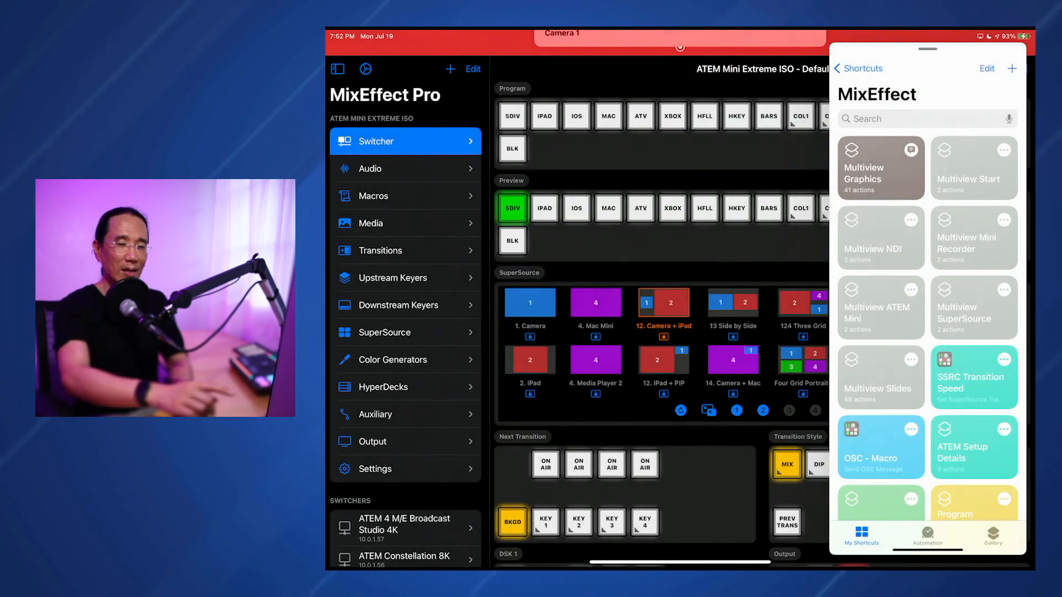
- Show the MixEffect shortcuts folder in Shortcuts Slide Over beside the switcher
click(880, 168)
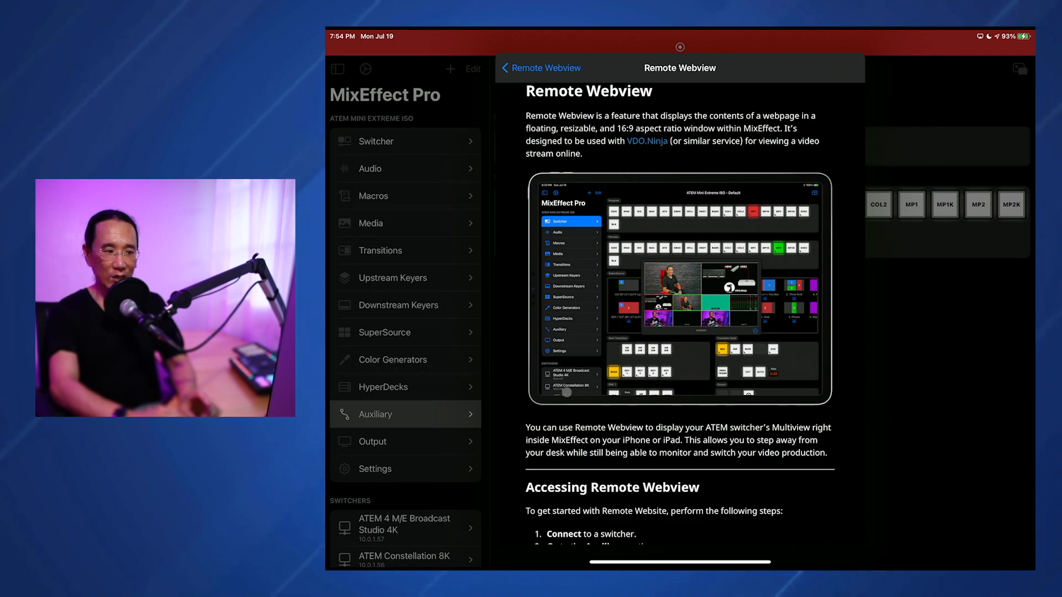
scroll(down, 3)
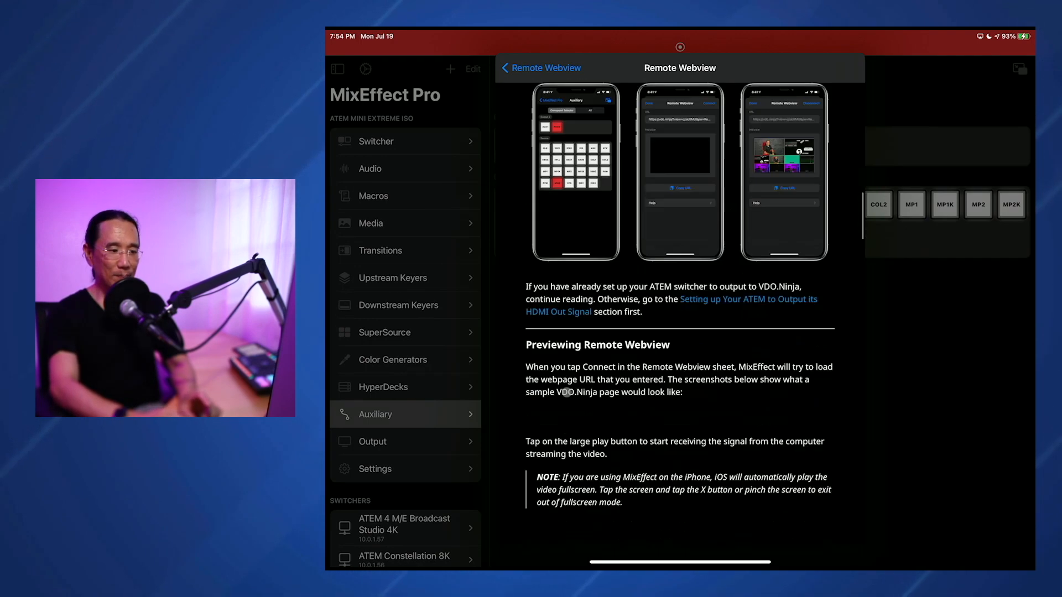
scroll(down, 3)
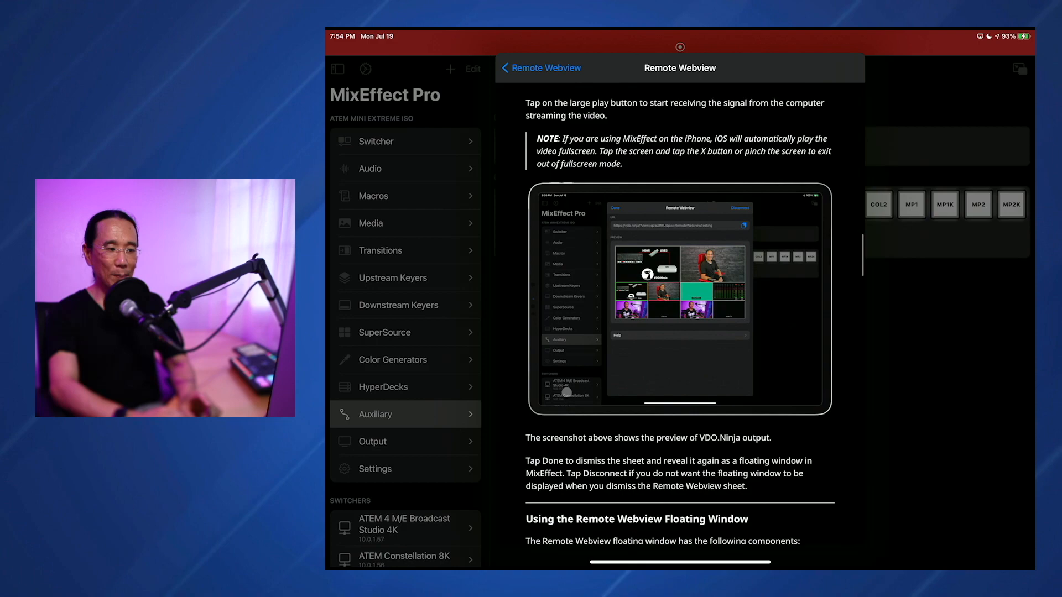
scroll(down, 3)
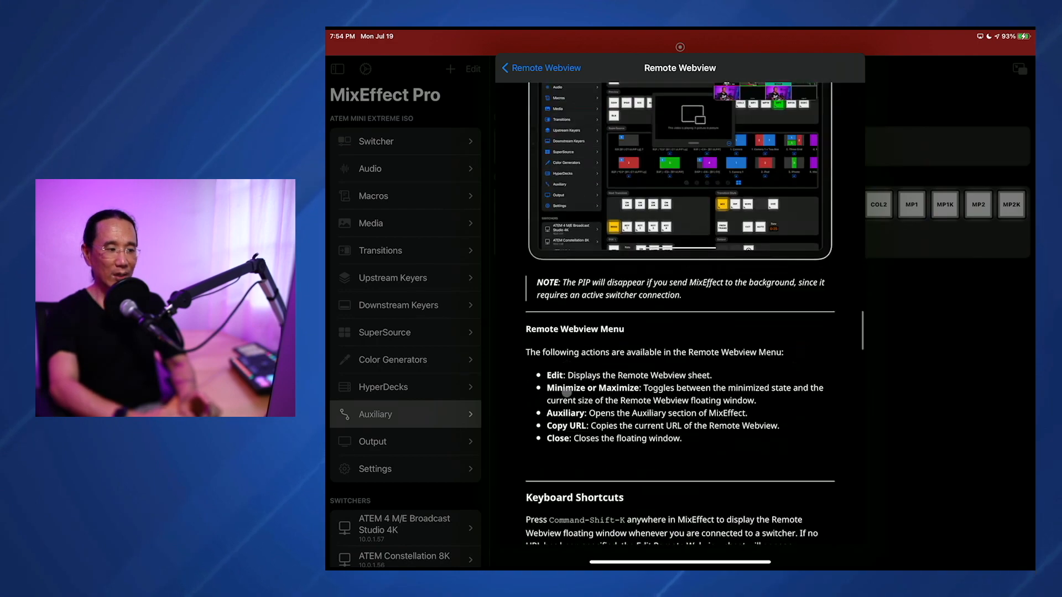
scroll(down, 3)
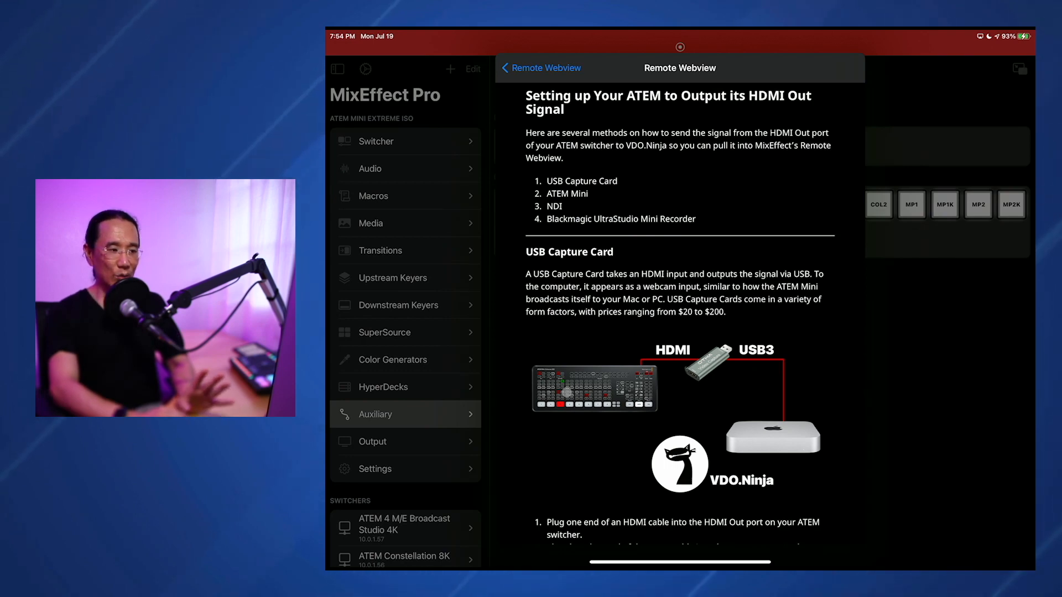
scroll(down, 3)
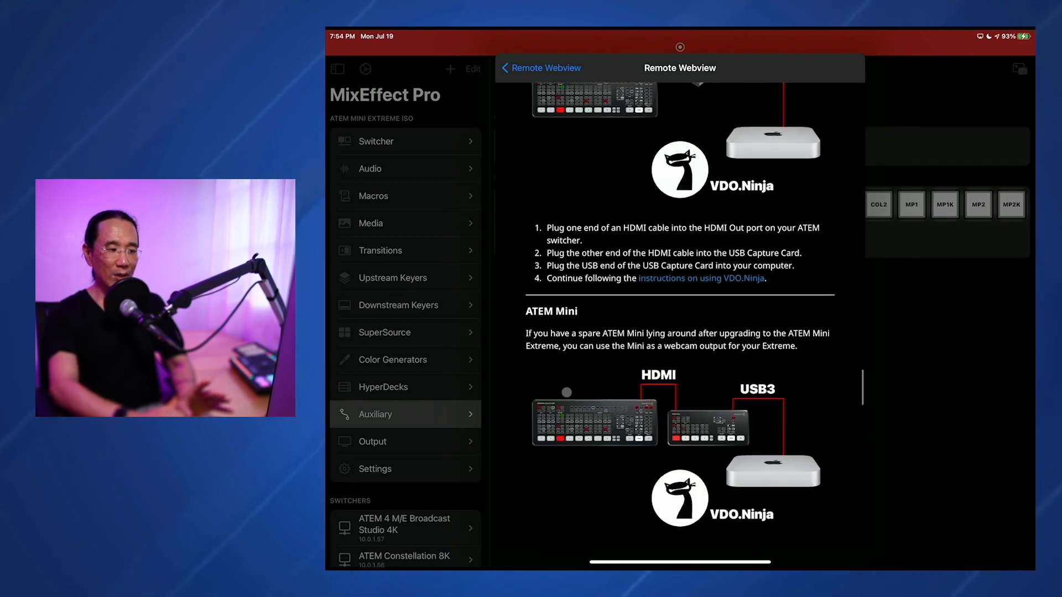
scroll(down, 3)
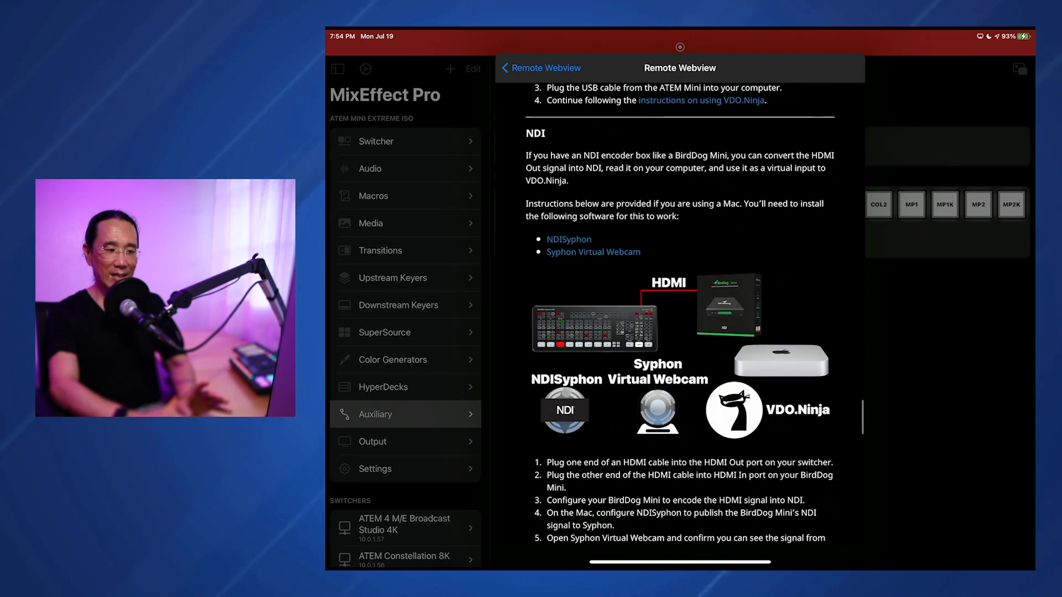
scroll(down, 3)
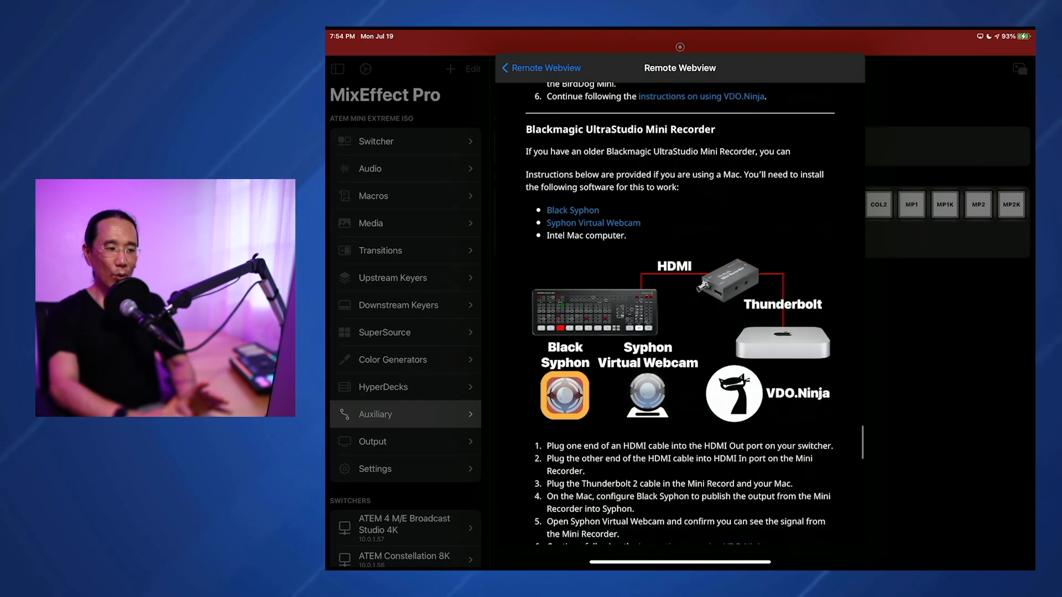
scroll(down, 3)
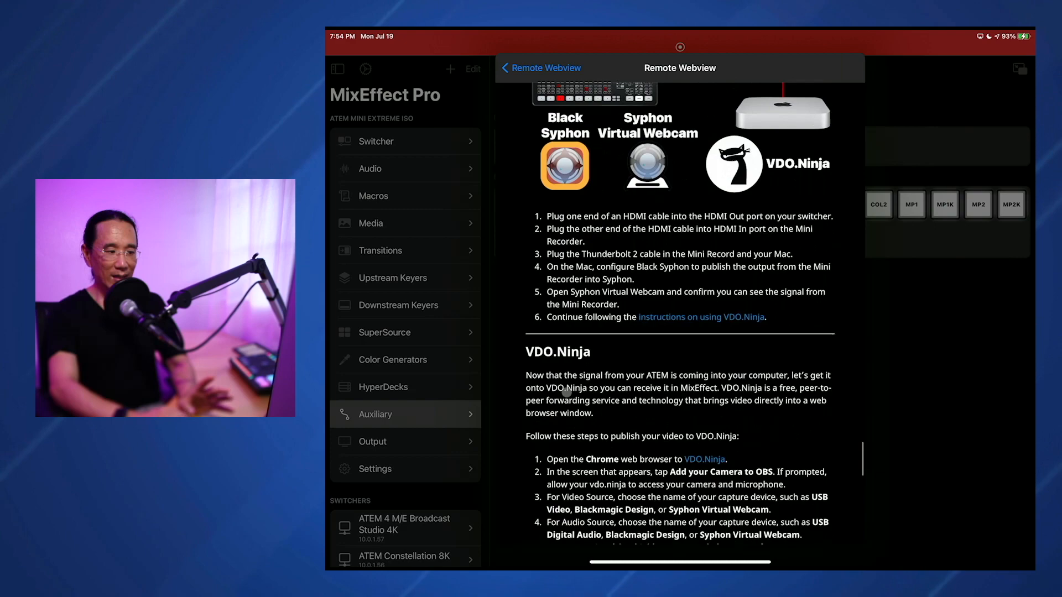
scroll(down, 3)
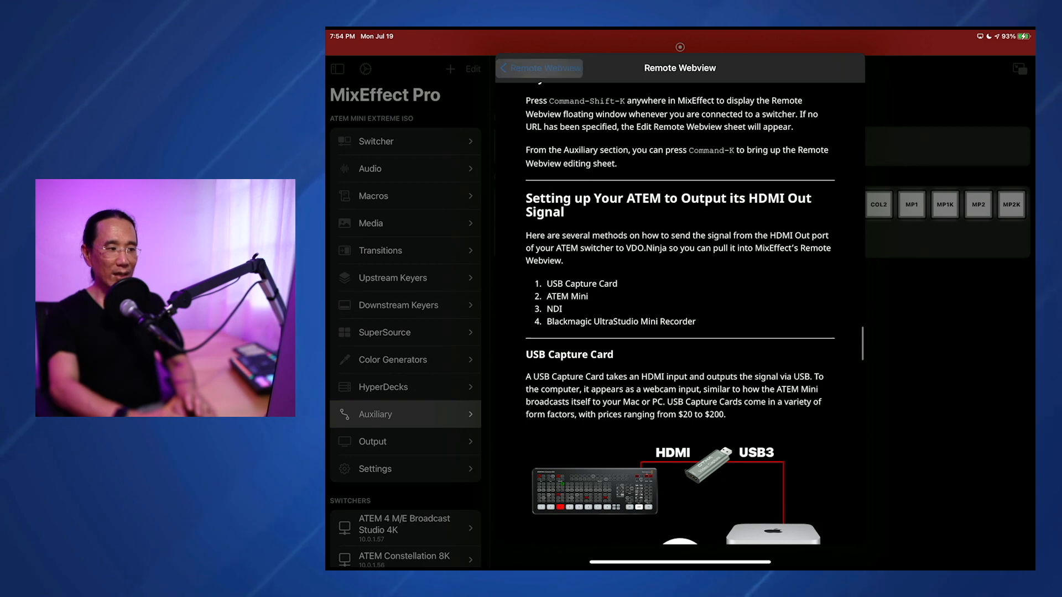
click(544, 69)
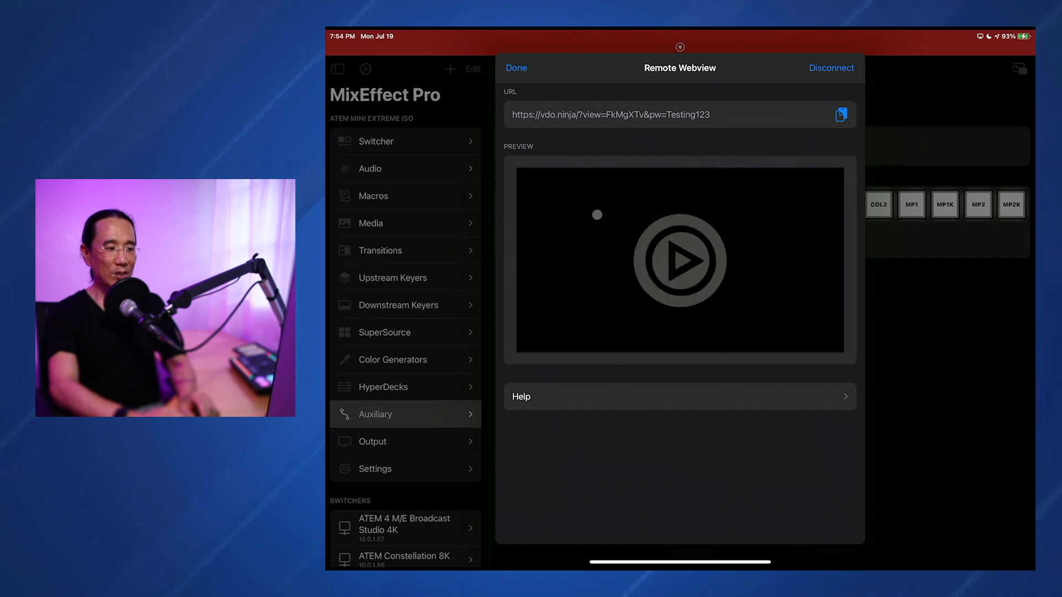
- Close the Remote Webview settings and start the live multiview playing in the floating window
click(680, 260)
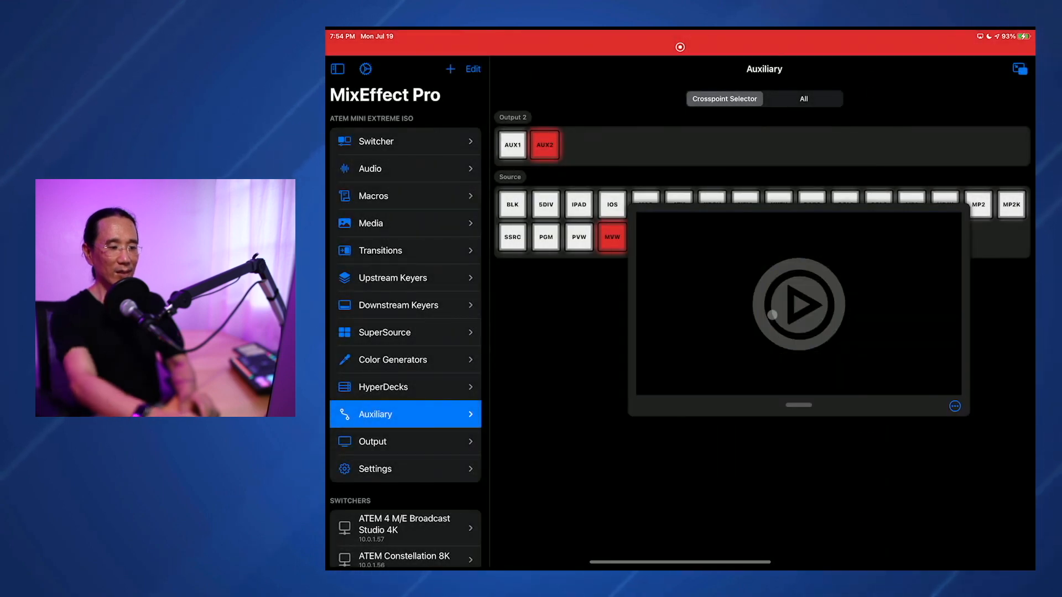
click(798, 303)
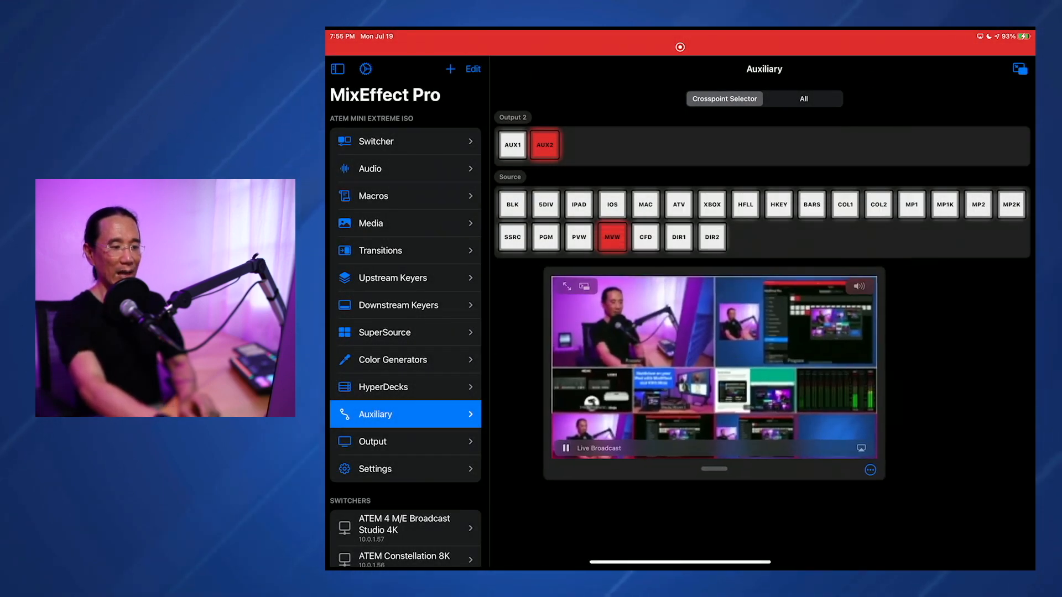